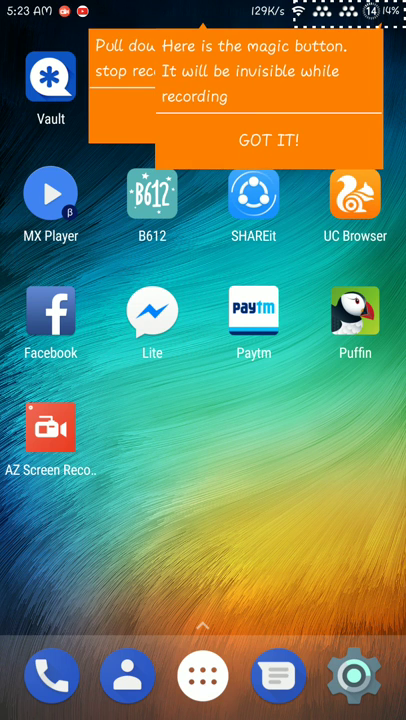
Dismiss AZ Screen Recorder's magic-button tutorial with GOT IT!
{"action": "left_click", "coordinate": [266, 138]}
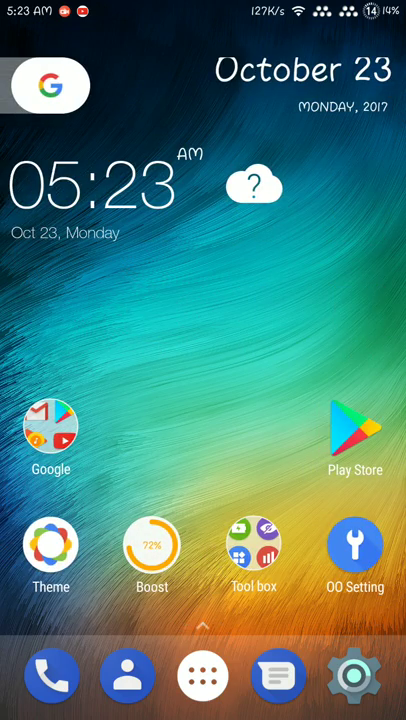
Swipe the launcher until the Mi account 'Enter your password' dialog appears
{"action": "scroll", "scroll_direction": "left", "scroll_amount": 3}
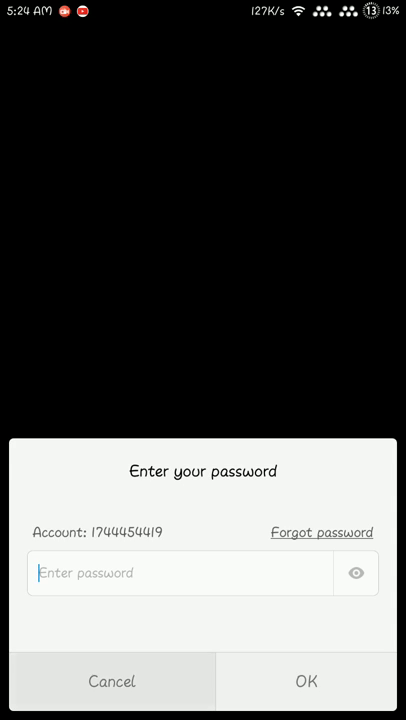
Cancel the 'Enter your password' dialog and swipe to an empty home screen page
{"action": "left_click", "coordinate": [111, 681]}
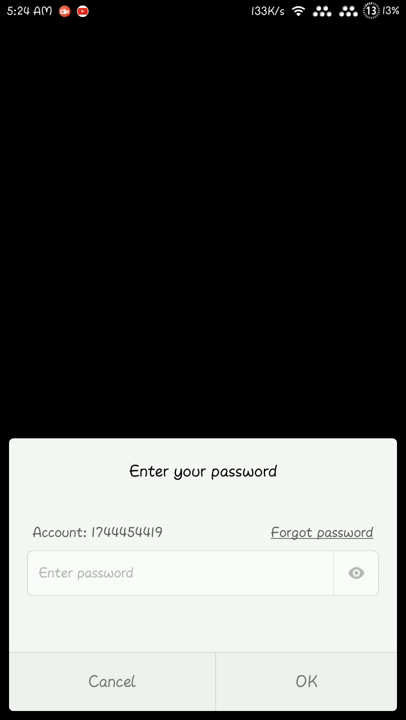
{"action": "left_click", "coordinate": [180, 573]}
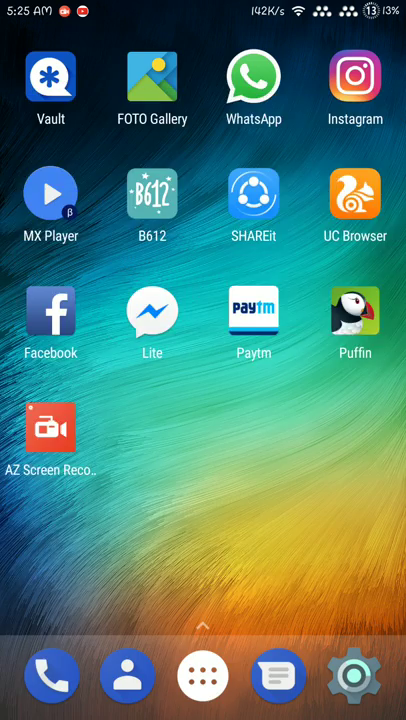
{"action": "scroll", "scroll_direction": "left", "scroll_amount": 3}
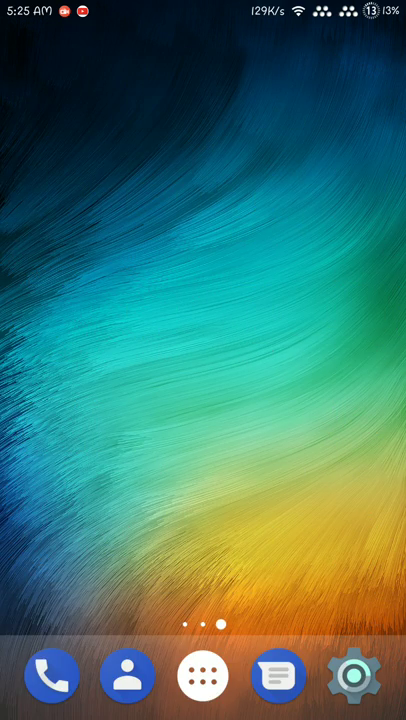